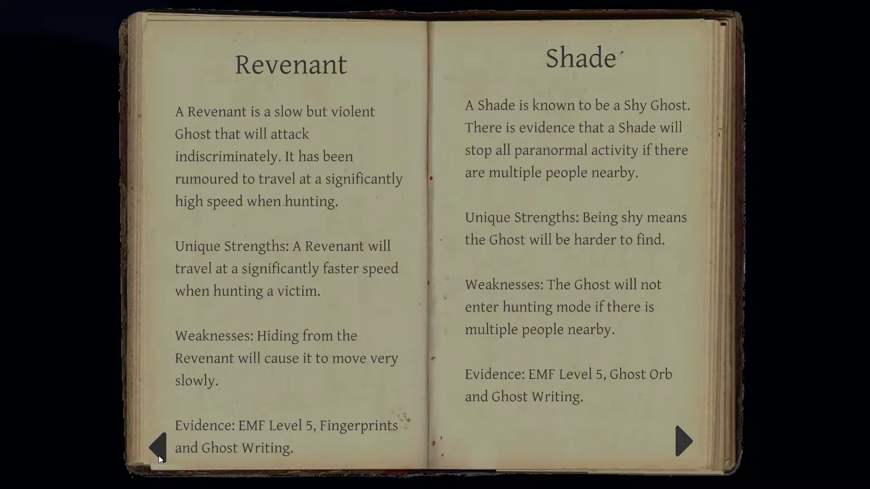
pyautogui.moveTo(195, 394)
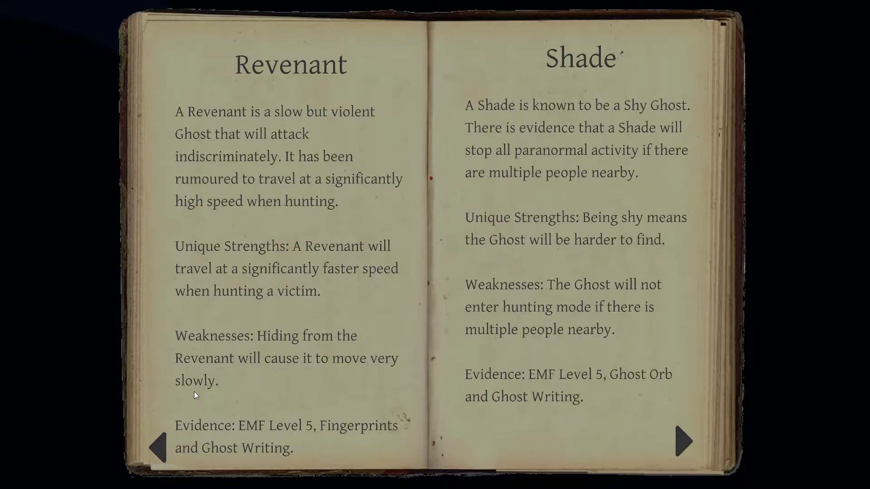
pyautogui.moveTo(194, 400)
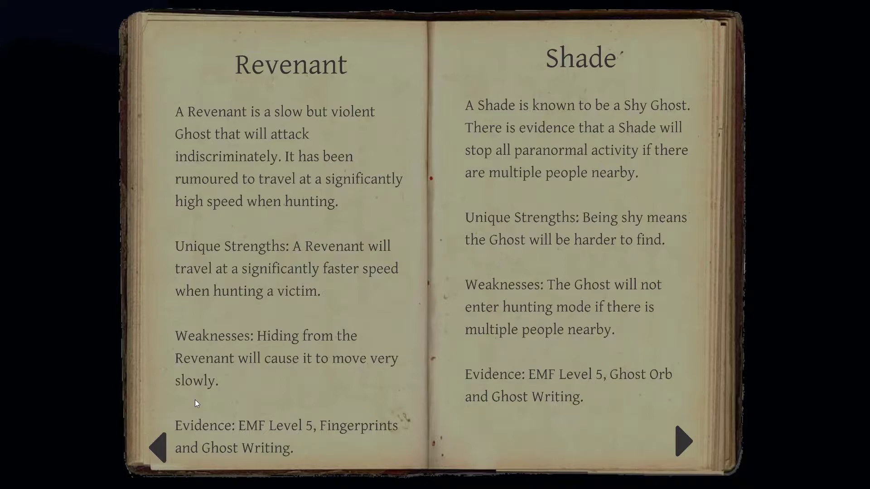
pyautogui.moveTo(210, 341)
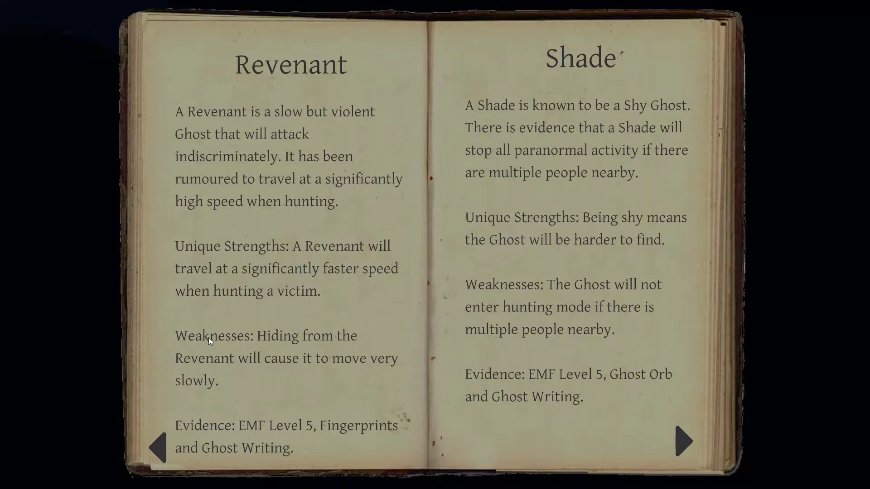
pyautogui.moveTo(255, 294)
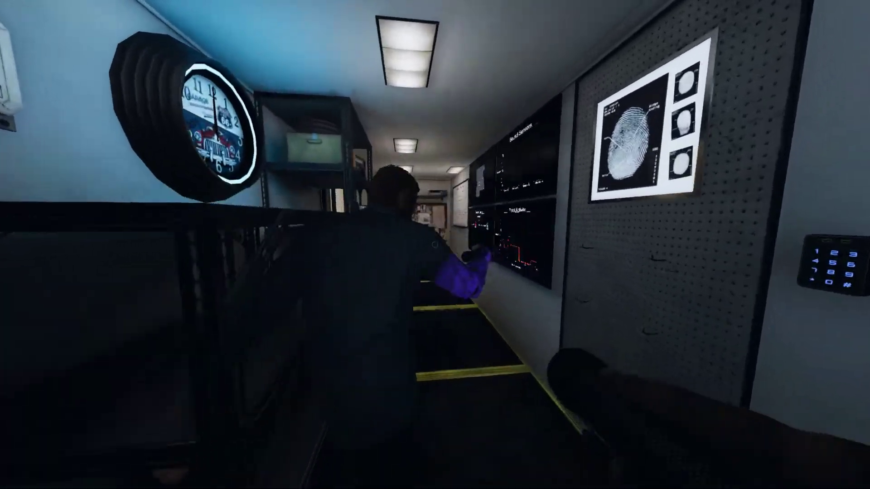
pyautogui.moveTo(434, 245)
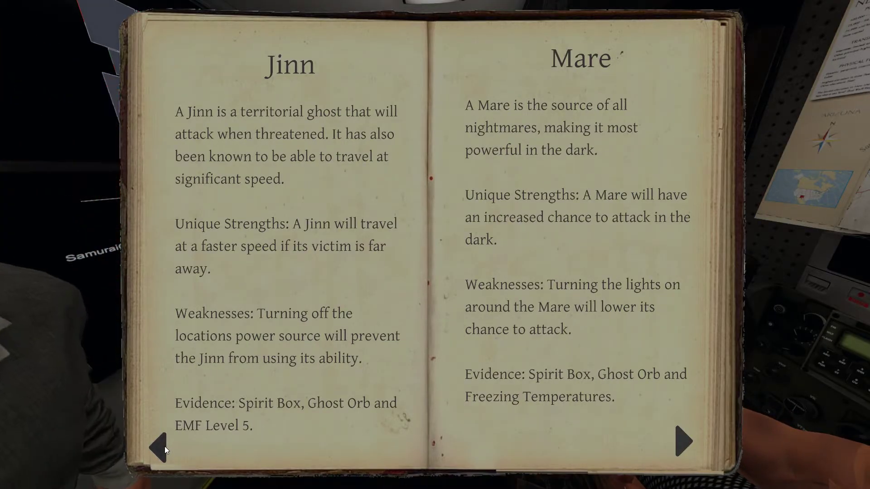
# Page the journal back past Wraith and Phantom to the Introducing Ghosts pages
pyautogui.click(147, 441)
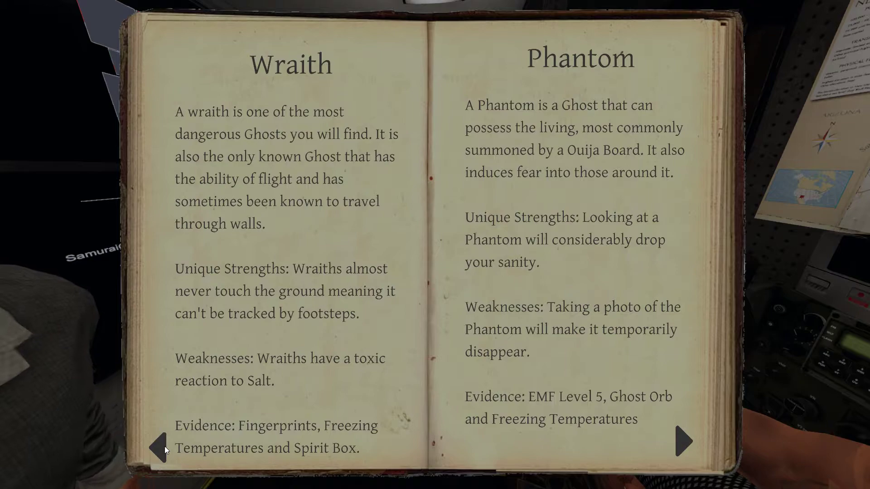
pyautogui.click(149, 441)
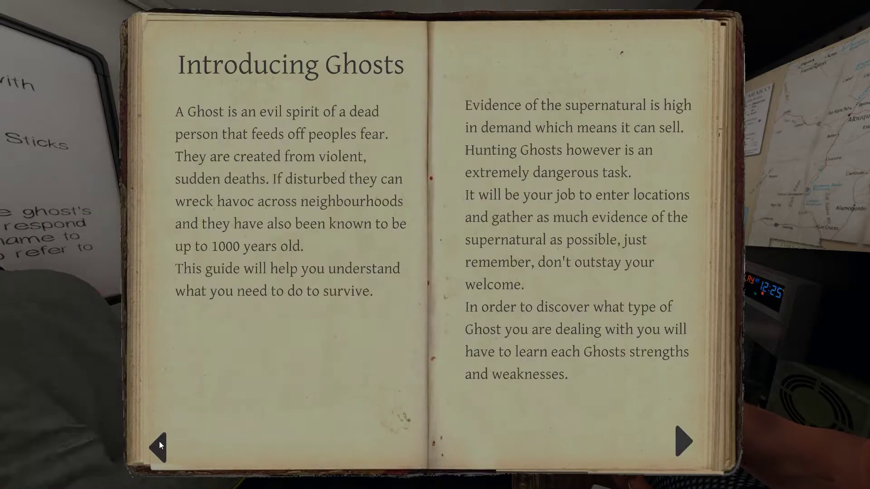
# View the EMF 5/Fingerprints evidence record, then page back past Demon/Yurei and Revenant/Shade
pyautogui.click(684, 440)
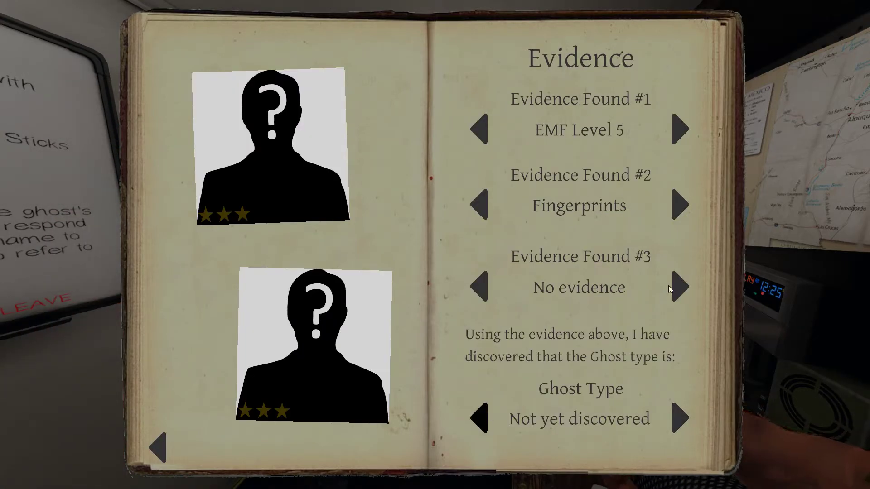
pyautogui.click(159, 448)
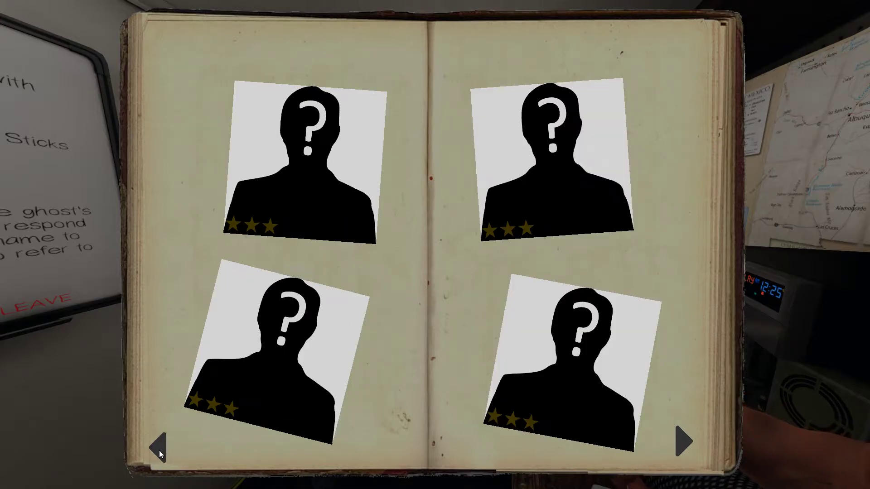
pyautogui.click(159, 441)
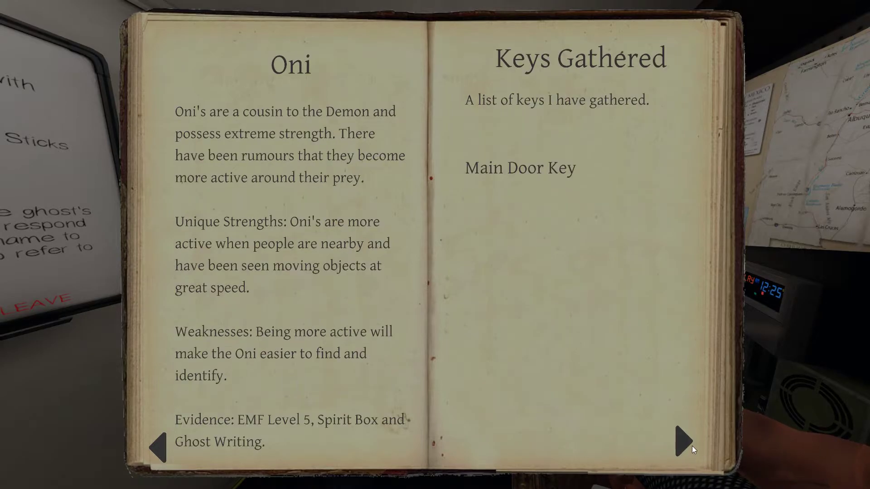
pyautogui.moveTo(258, 420)
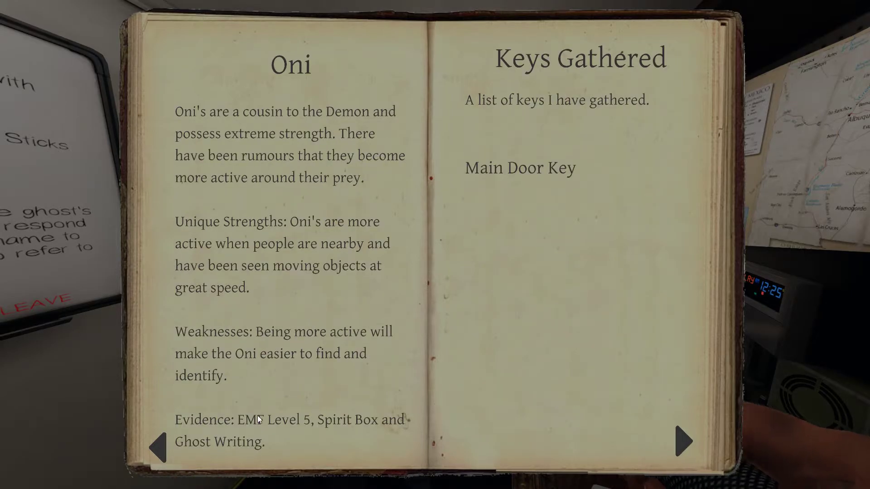
pyautogui.click(158, 441)
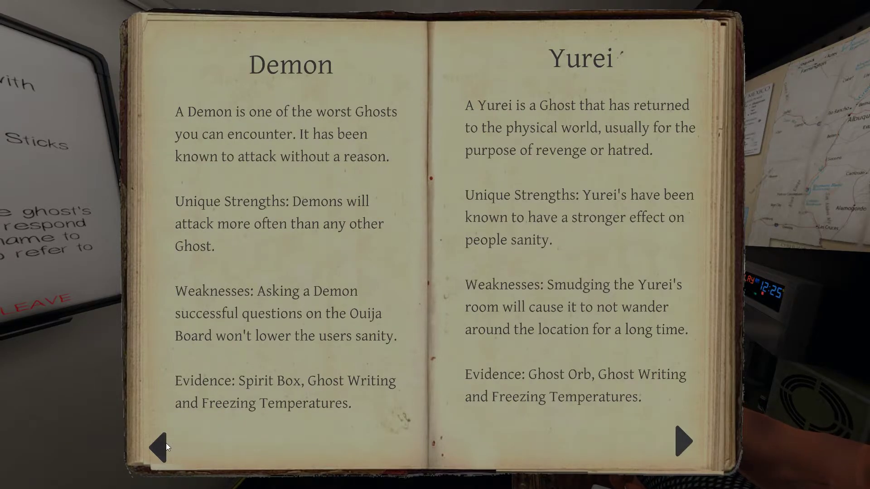
pyautogui.click(683, 441)
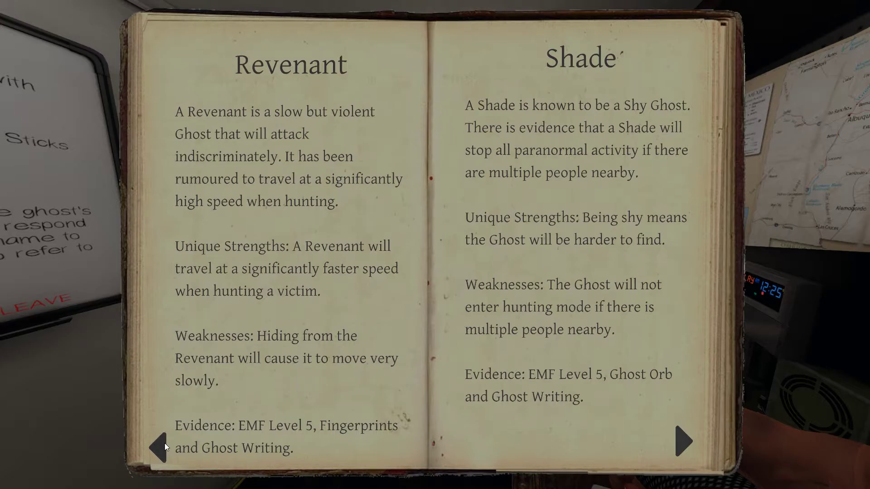
pyautogui.click(683, 441)
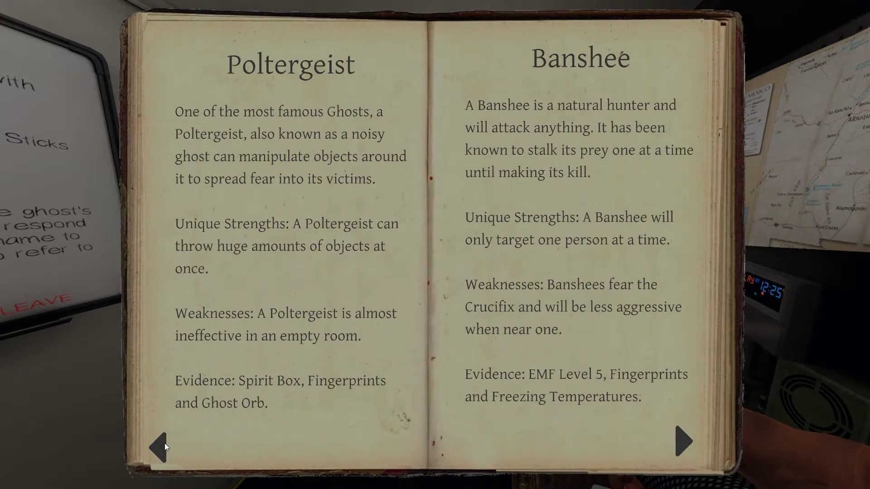
pyautogui.moveTo(210, 419)
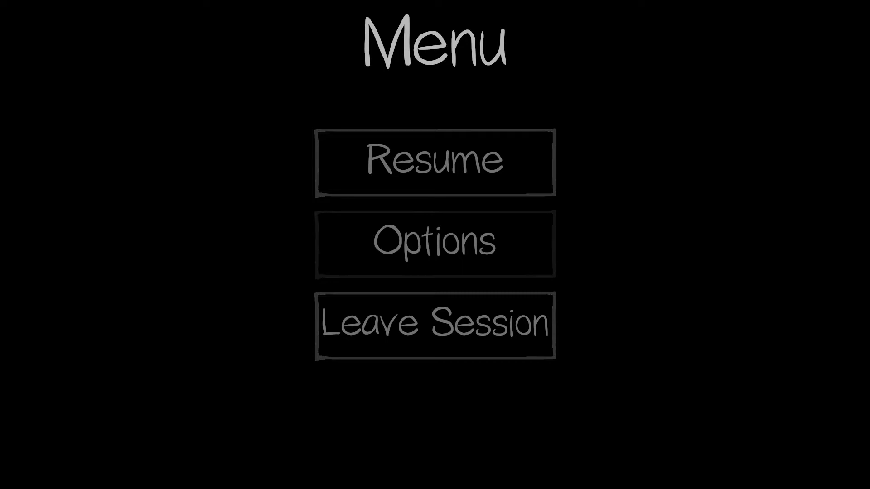
pyautogui.moveTo(52, 64)
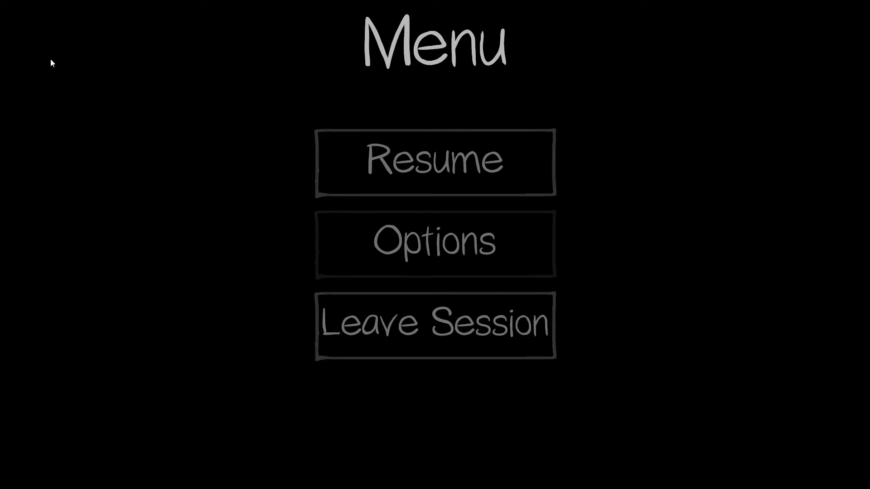
# Resume from the pause menu to return to gameplay inside the investigation van
pyautogui.click(435, 162)
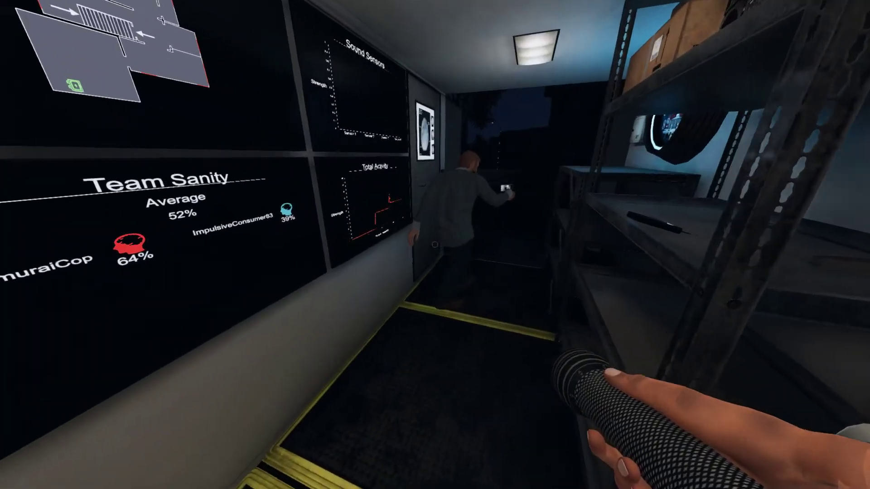
pyautogui.moveTo(435, 245)
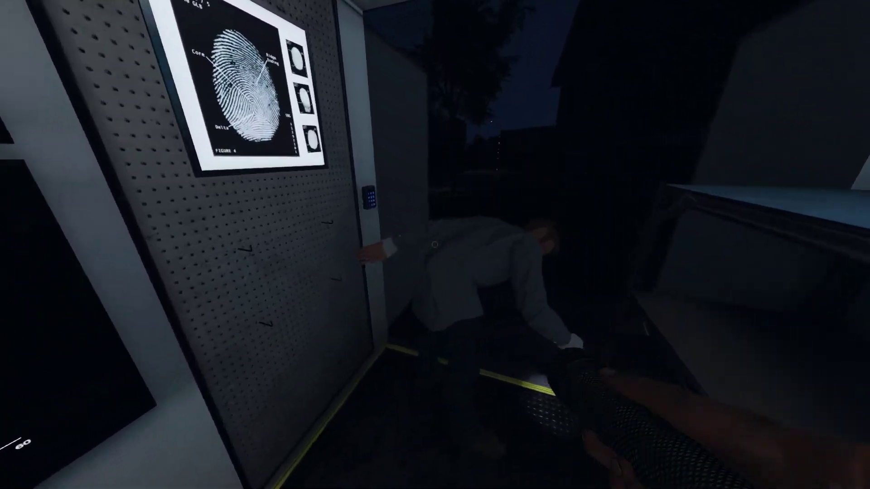
pyautogui.moveTo(435, 245)
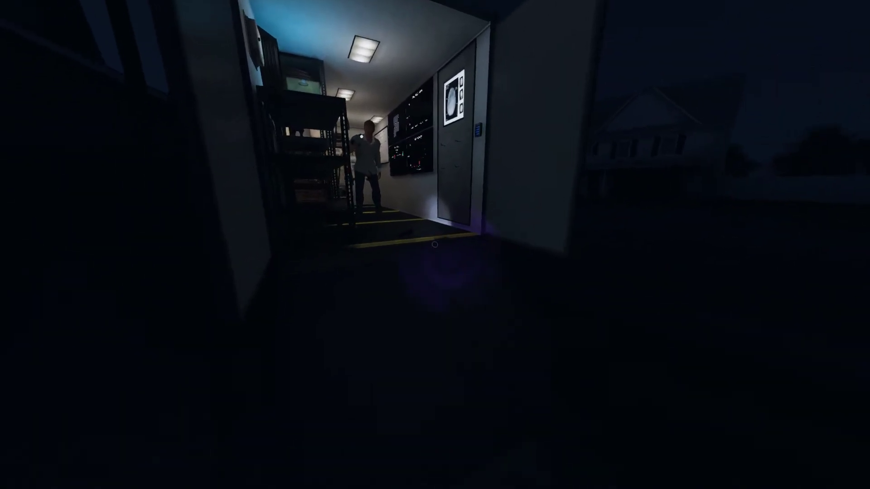
pyautogui.moveTo(434, 244)
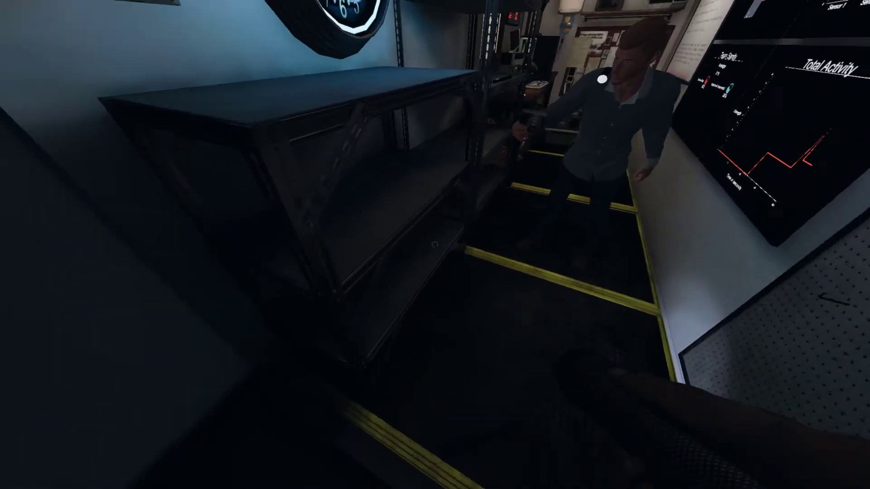